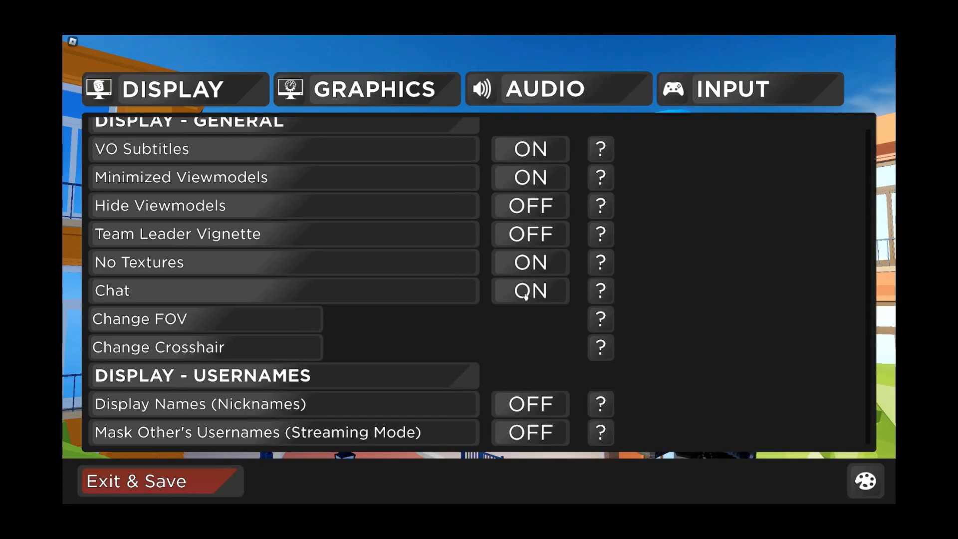
Toggle the Chat setting in Display settings to reach the FOV adjustment showing 80
click(531, 290)
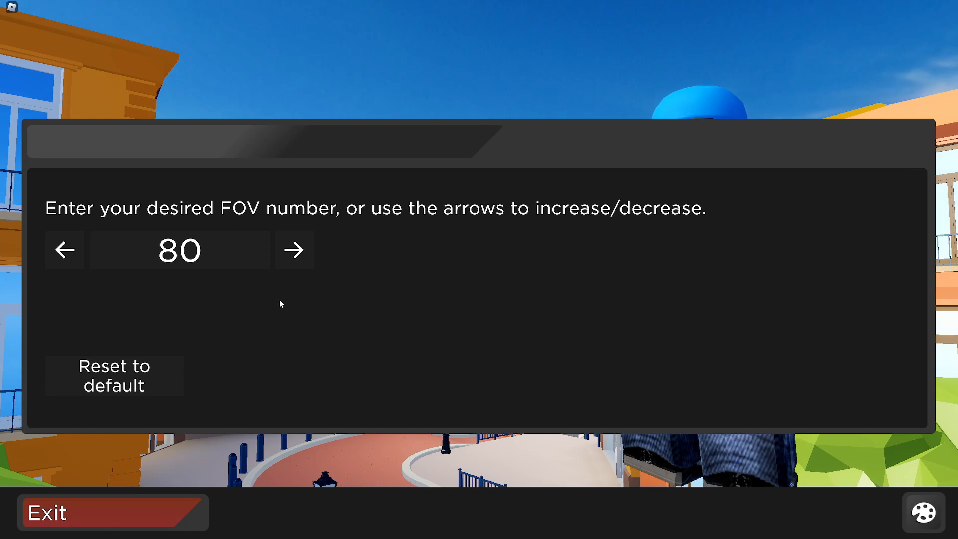
mouse_move(247, 280)
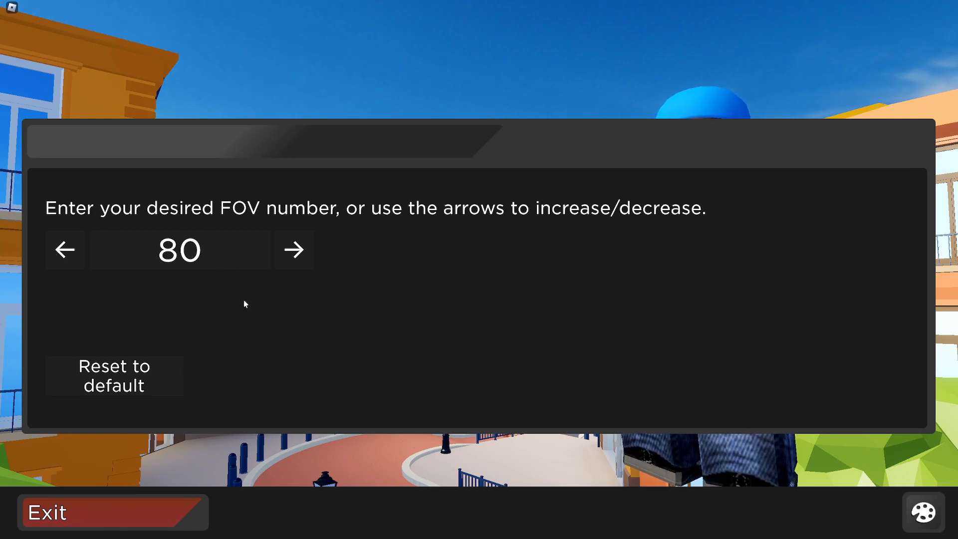
Increase the field-of-view value in the FOV dialog until it reads 120
click(294, 250)
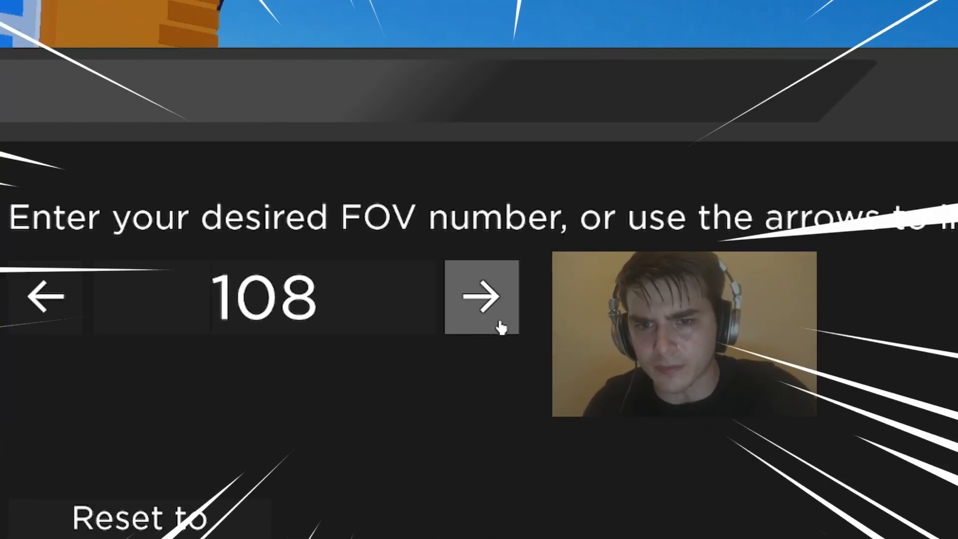
click(482, 298)
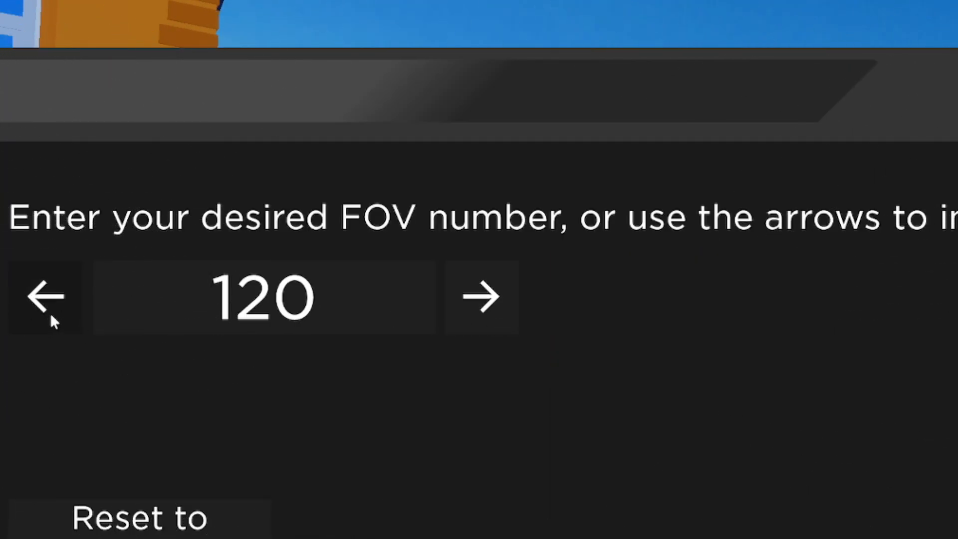